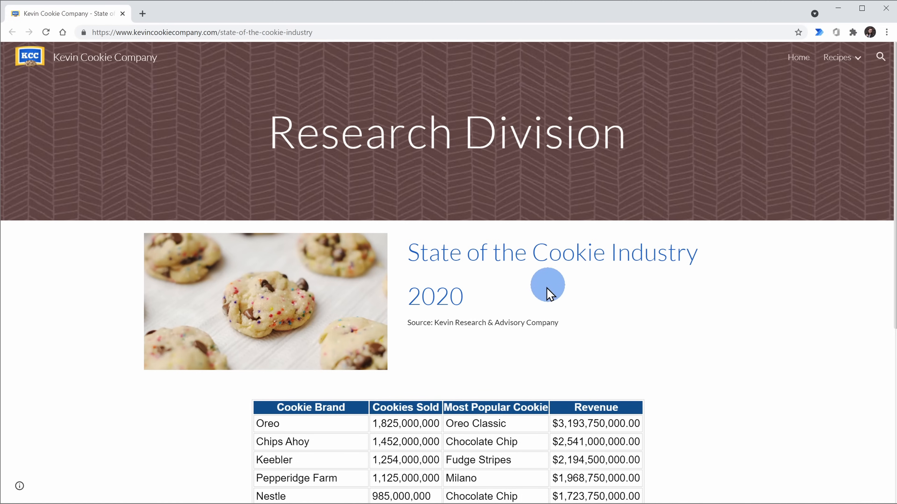
Highlight the cookie brand table on the web page, then clear the selection.
scroll("down", 3)
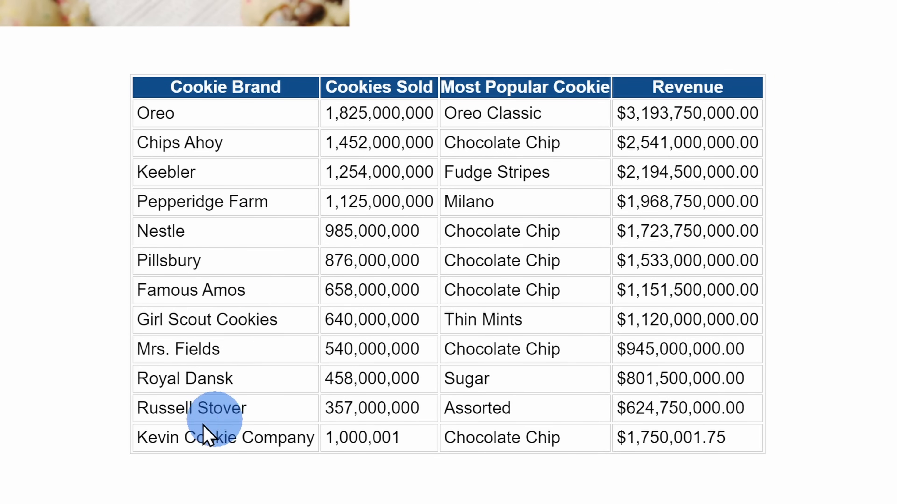
double_click(210, 437)
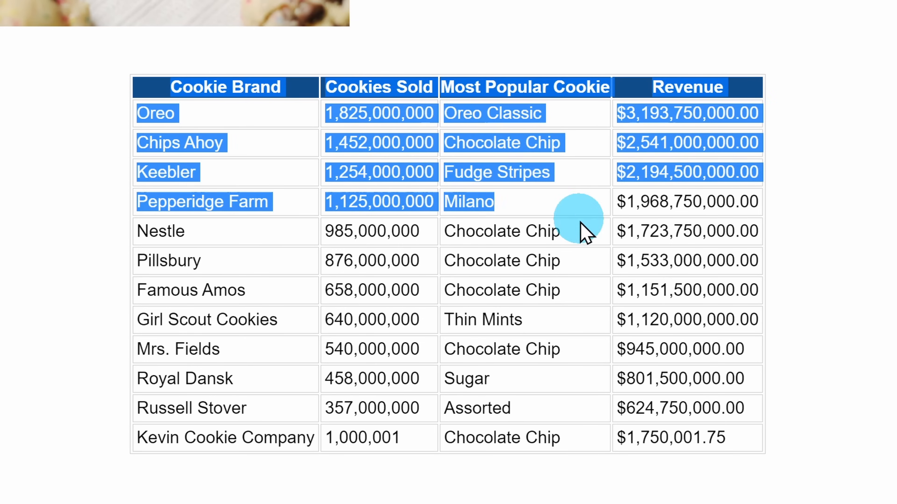
left_click_drag(583, 232, 746, 437)
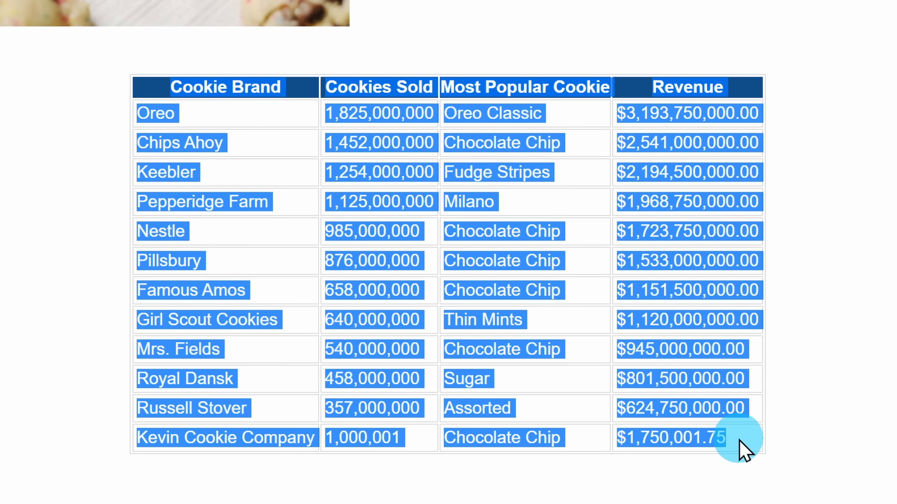
left_click(697, 366)
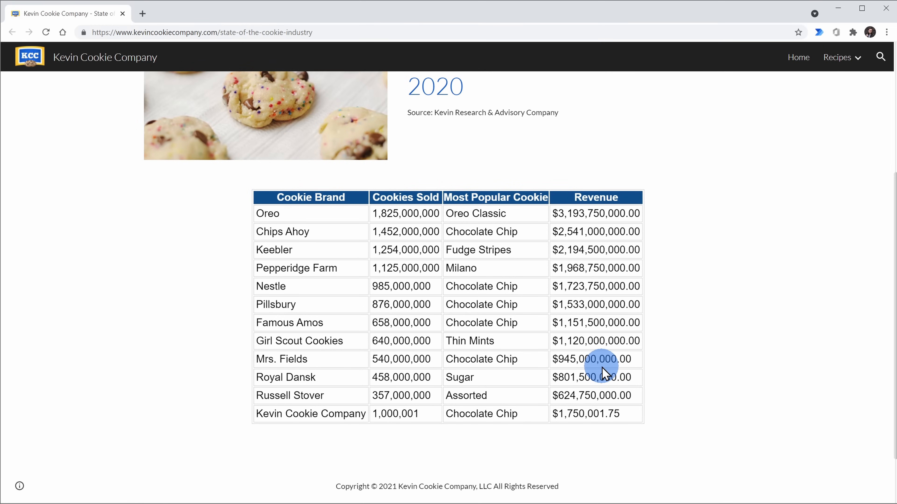
mouse_move(696, 299)
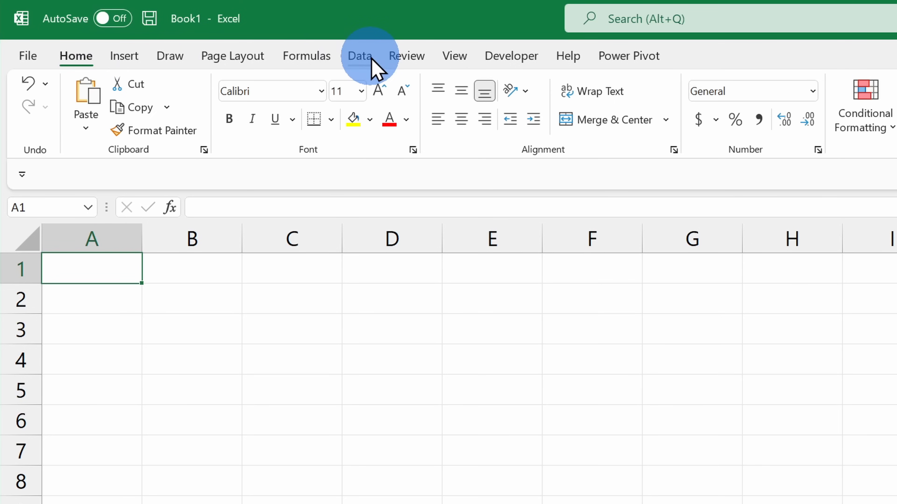
Begin a From Web data import in the blank workbook.
left_click(360, 56)
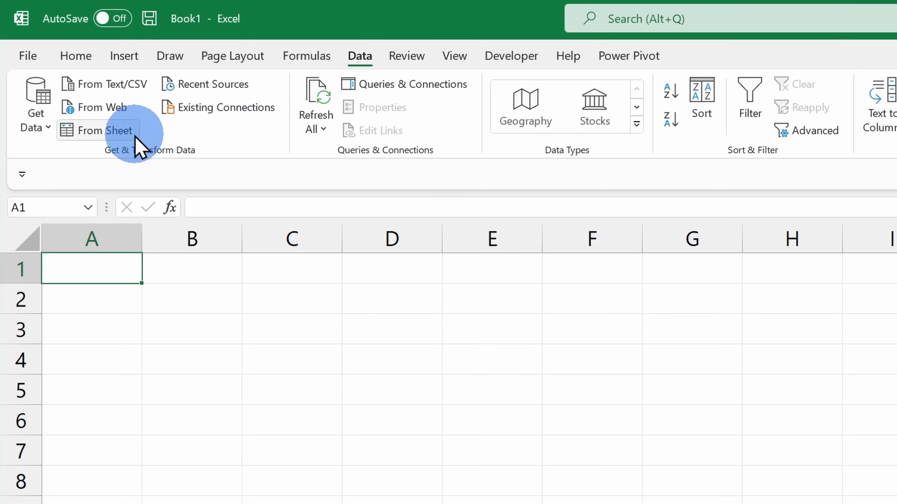
mouse_move(203, 161)
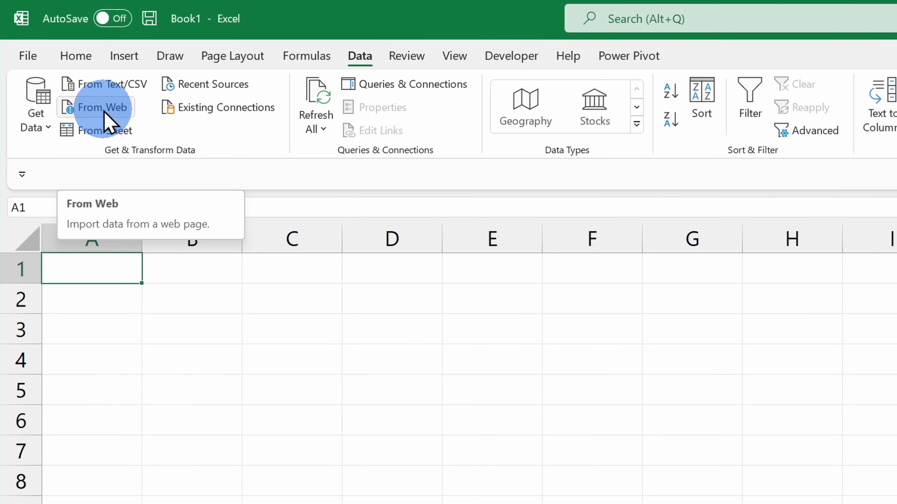
left_click(102, 107)
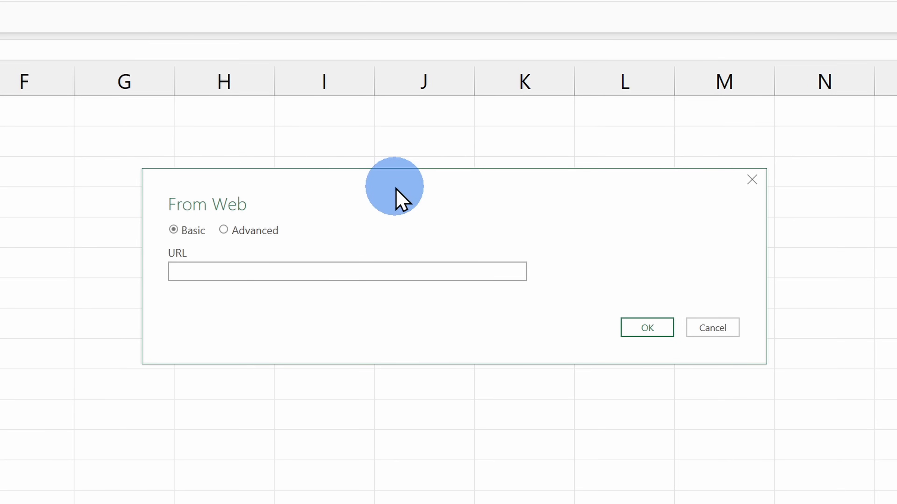
mouse_move(415, 184)
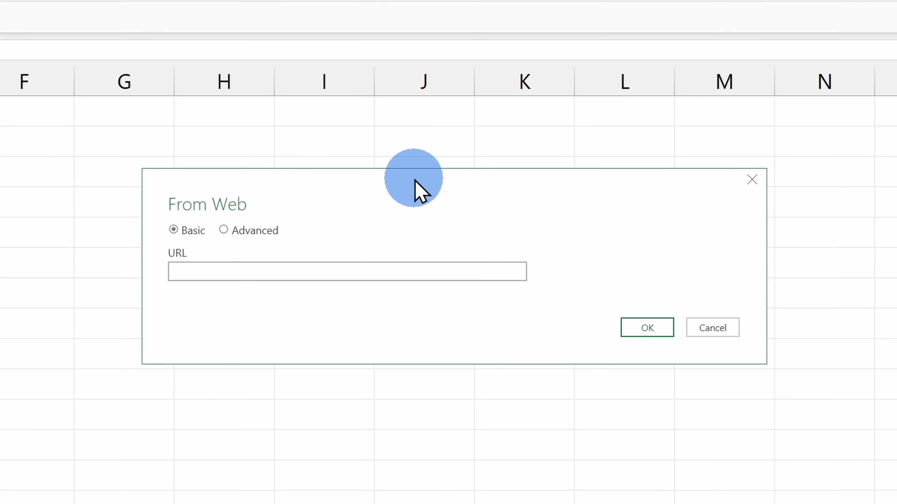
mouse_move(399, 175)
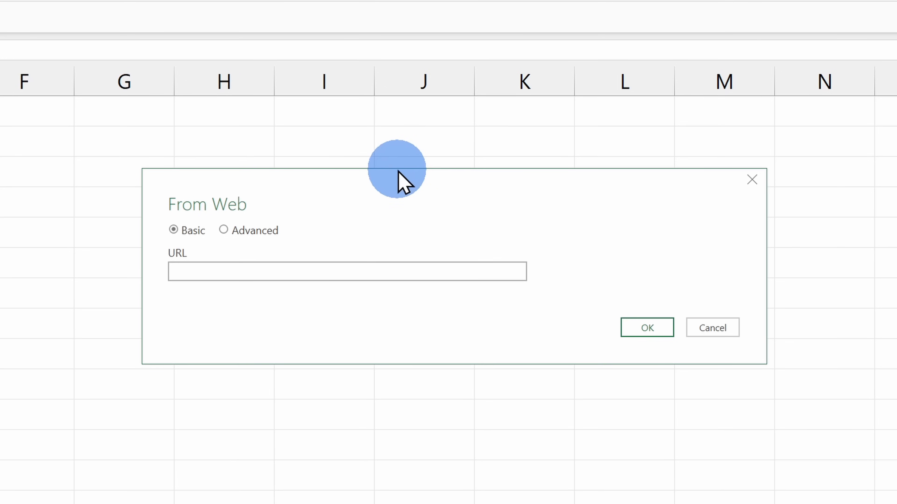
Set the State of the Cookie Industry 2020 page URL as the web source and connect.
type("https://www.publishthis.email/state-of-the-cookie-industry-2020-H16ZkcFeK")
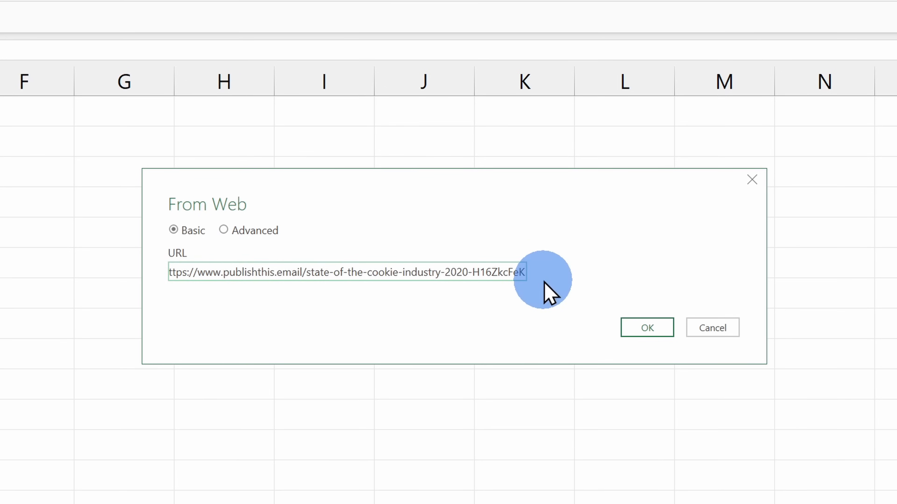
left_click(647, 328)
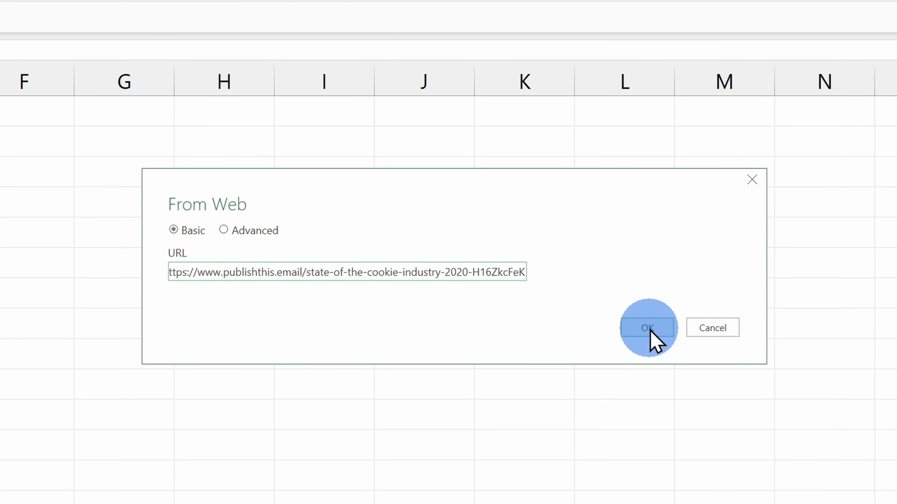
Connect to the page and select Table 0, the cookie brand table, in Navigator.
left_click(647, 328)
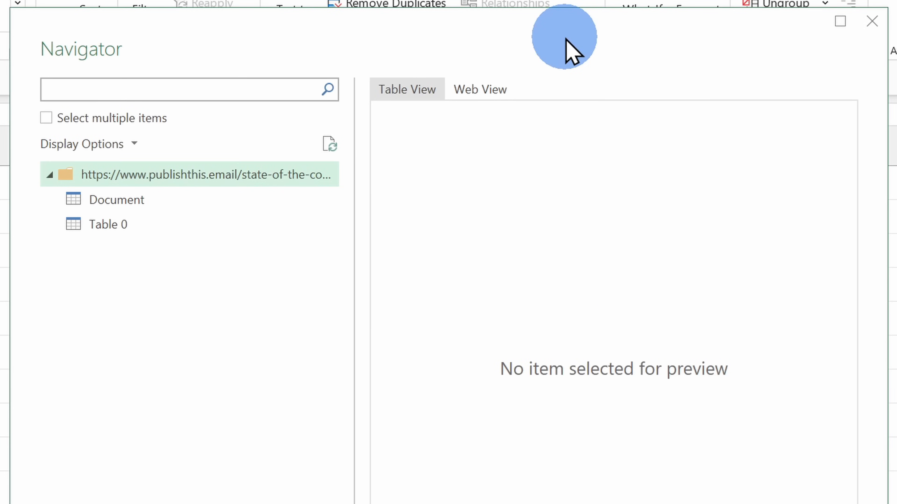
mouse_move(430, 46)
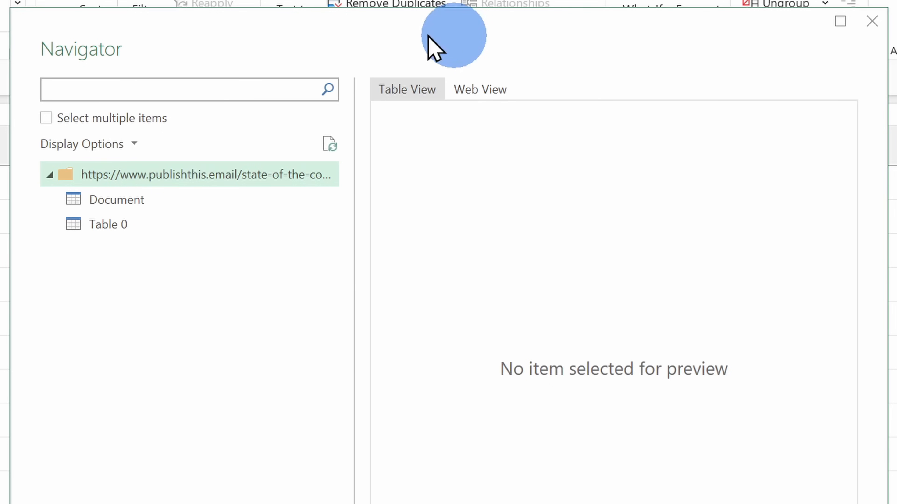
mouse_move(98, 65)
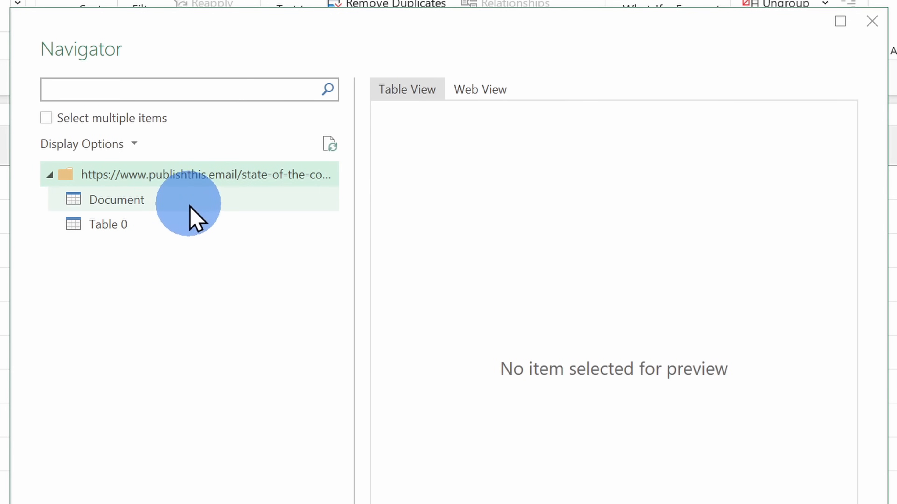
left_click(116, 200)
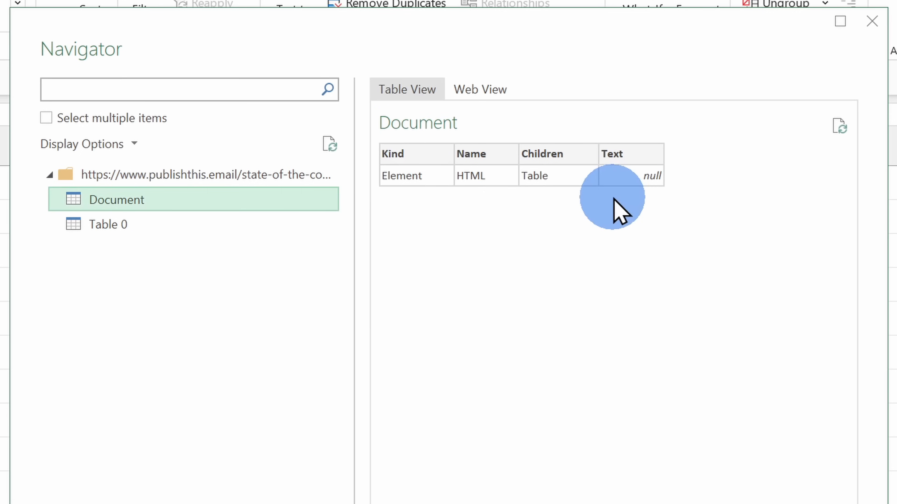
left_click(108, 224)
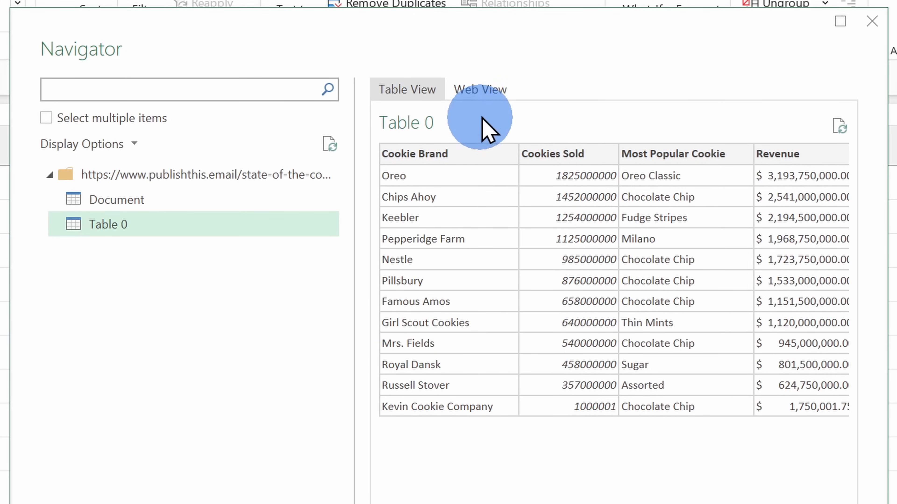
Check Table 0 in Web View, then return to the plain Table View preview.
left_click(481, 89)
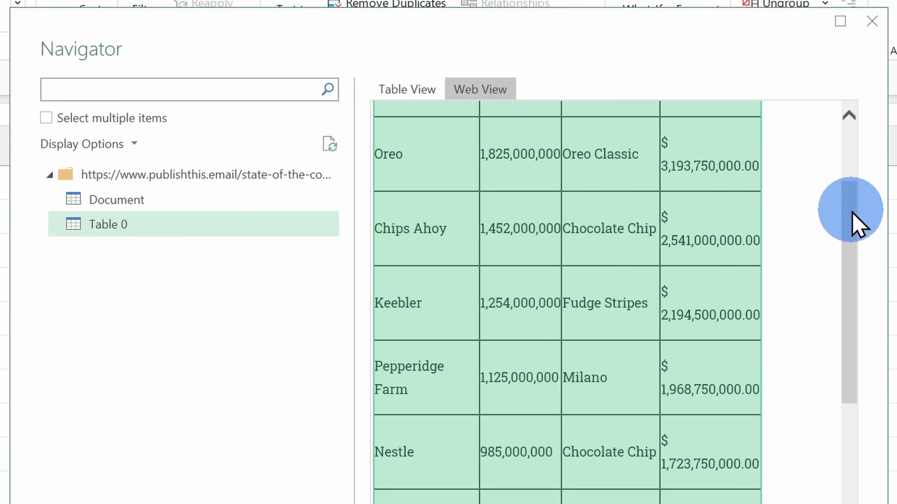
scroll("down", 3)
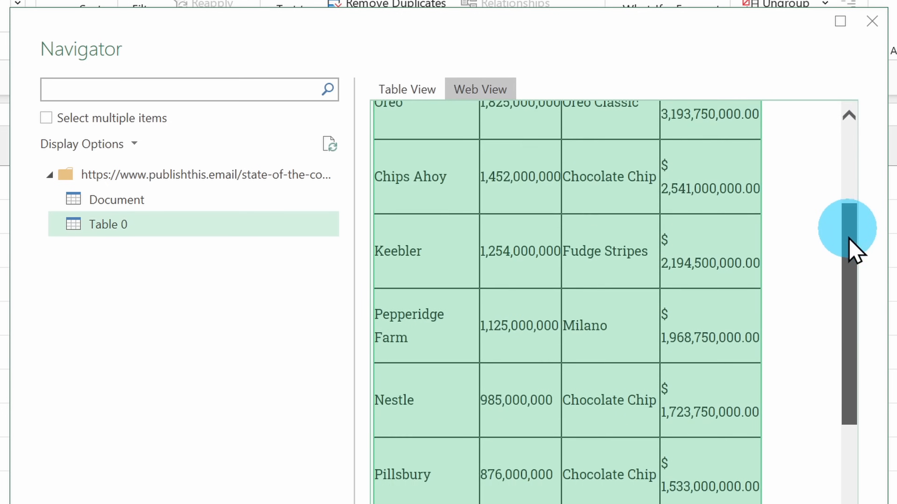
left_click(407, 90)
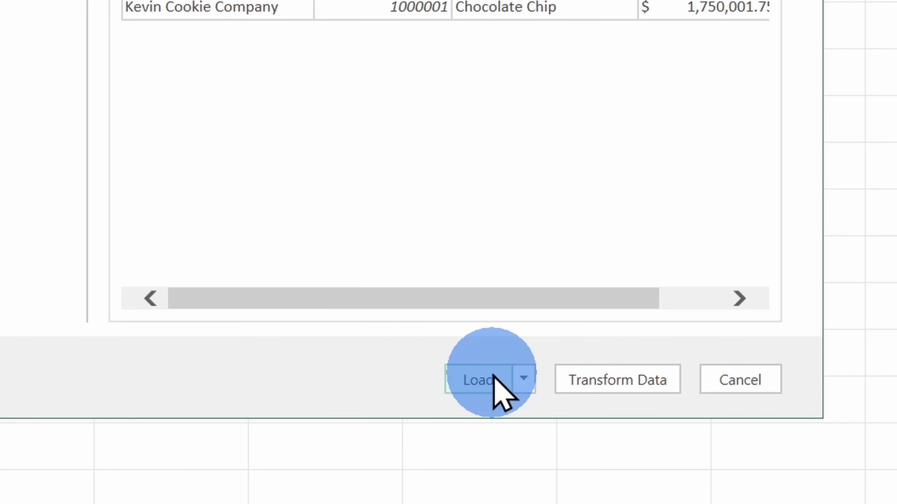
mouse_move(617, 389)
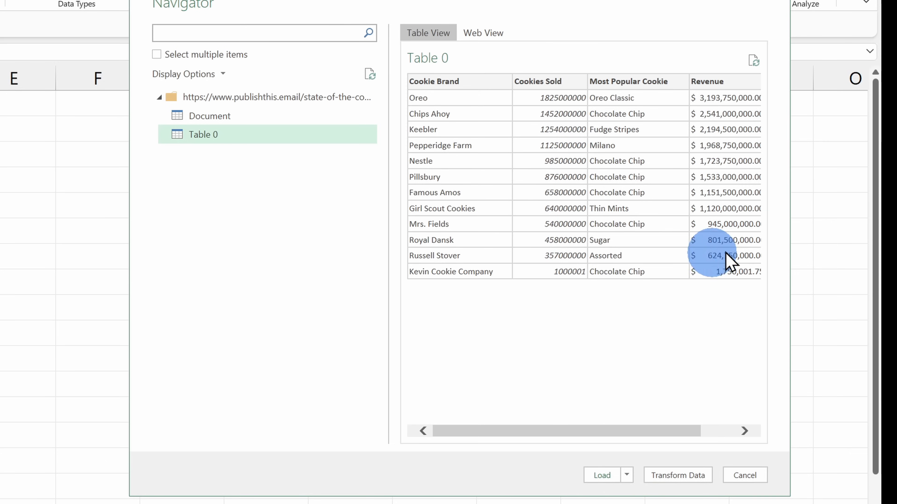
mouse_move(483, 132)
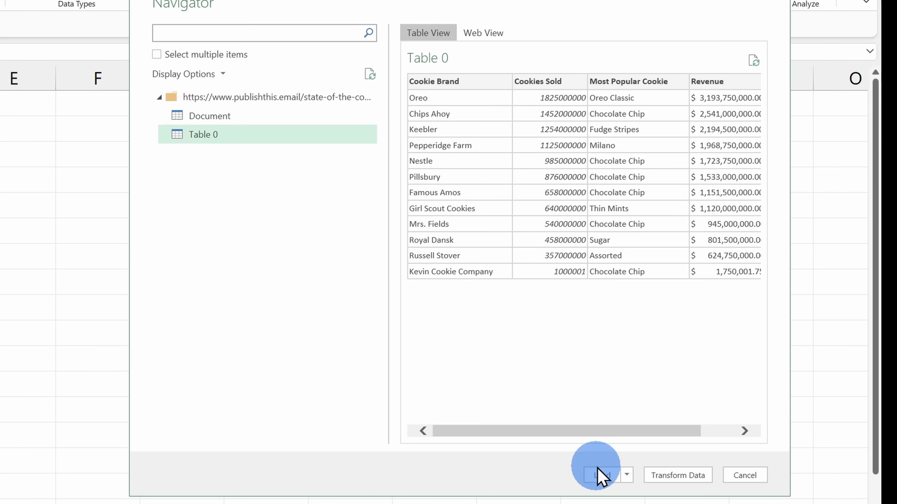
Load the 12-row cookie brand table onto a new worksheet as the Table 0 query.
left_click(600, 475)
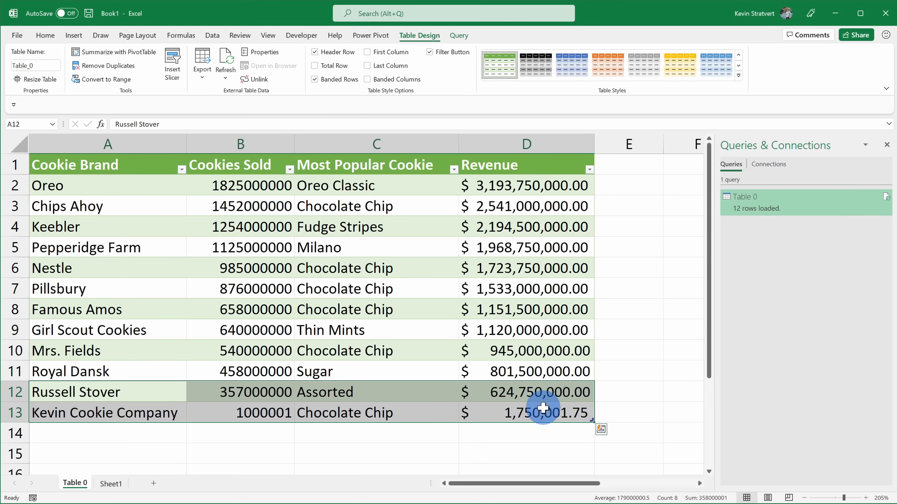
mouse_move(376, 339)
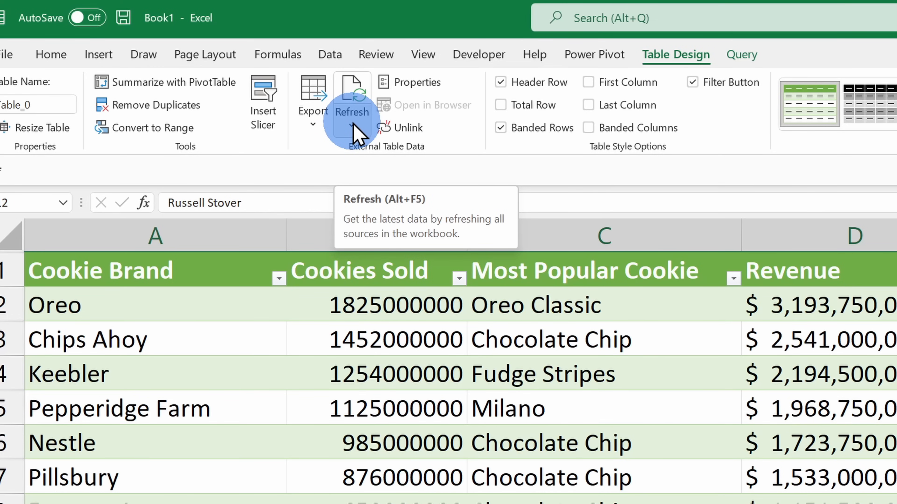
Review the Table 0 query's Connection Properties refresh options and close the dialog.
left_click(352, 126)
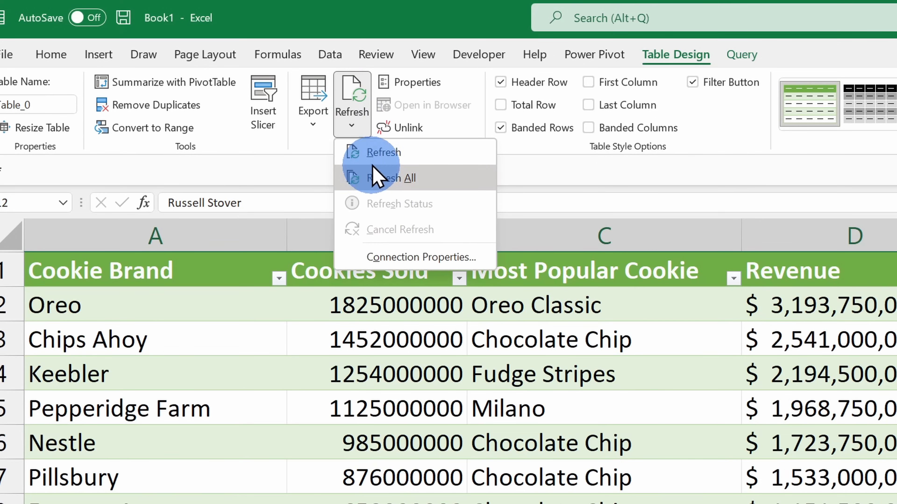
mouse_move(415, 266)
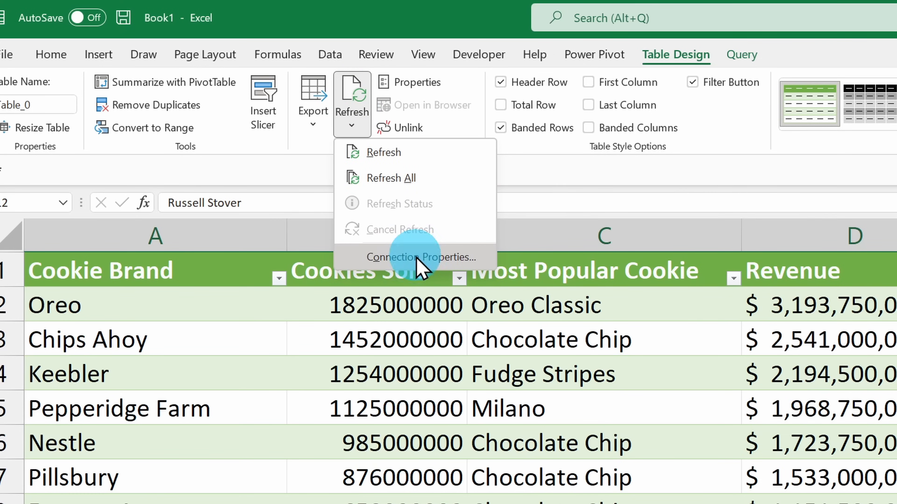
left_click(414, 257)
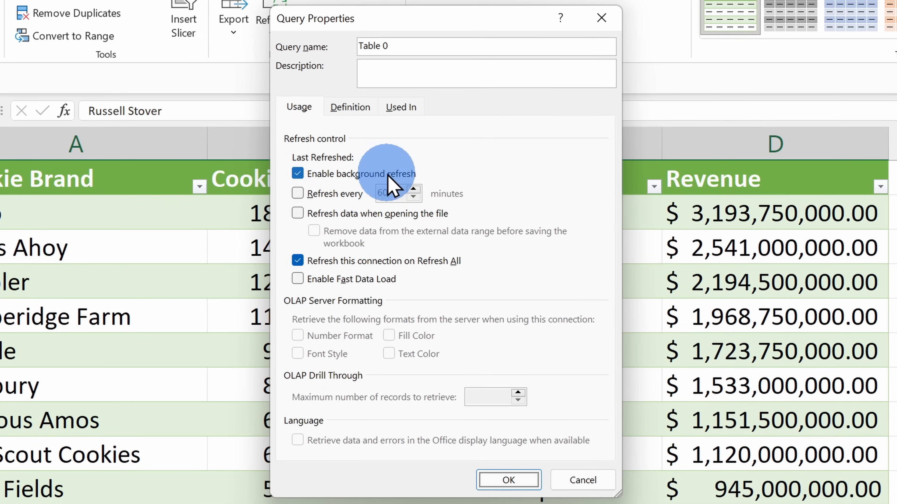
mouse_move(314, 203)
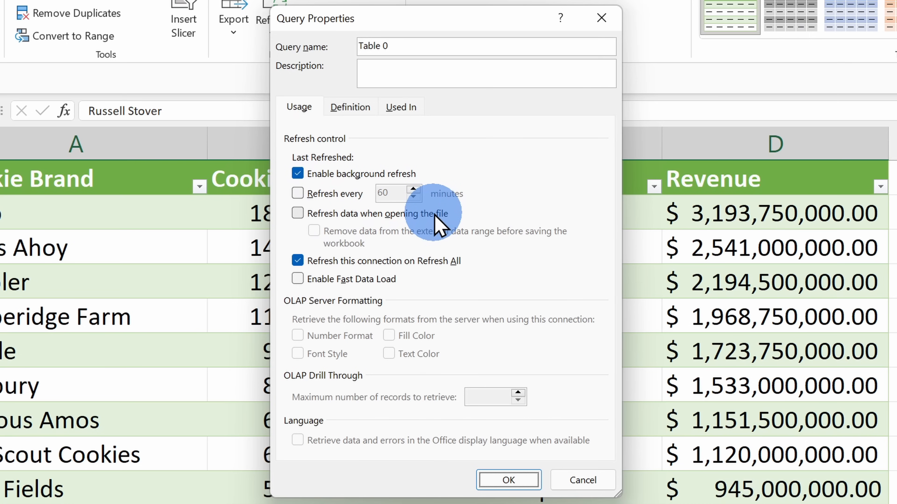
left_click(508, 480)
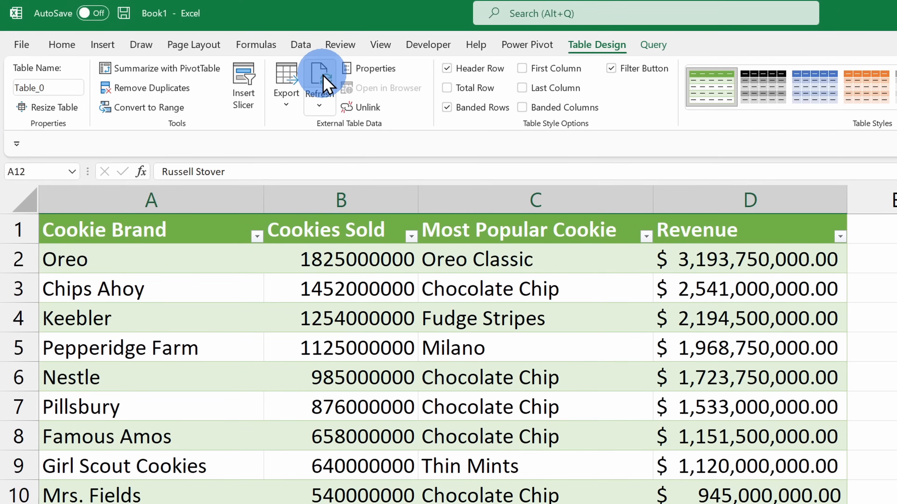
mouse_move(321, 80)
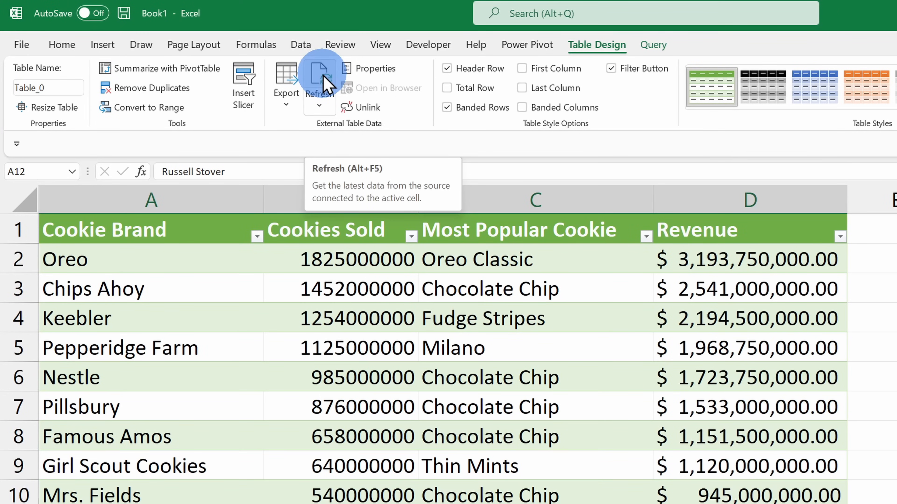
Refresh the cookie table so the latest web data puts Kevin Cookie Company on top.
left_click(320, 77)
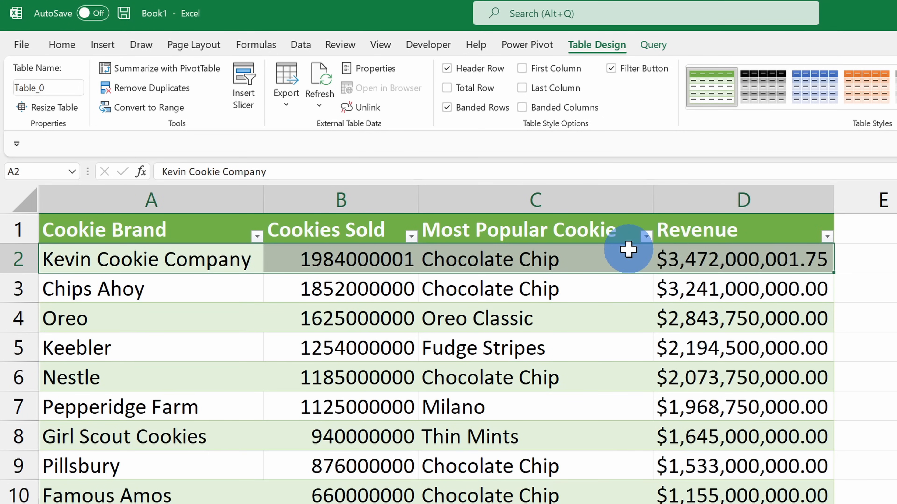
mouse_move(606, 251)
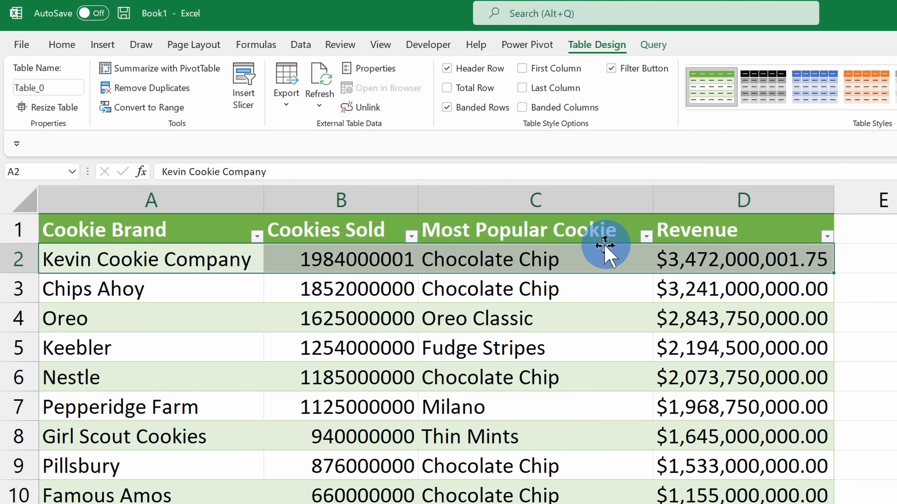
left_click(538, 202)
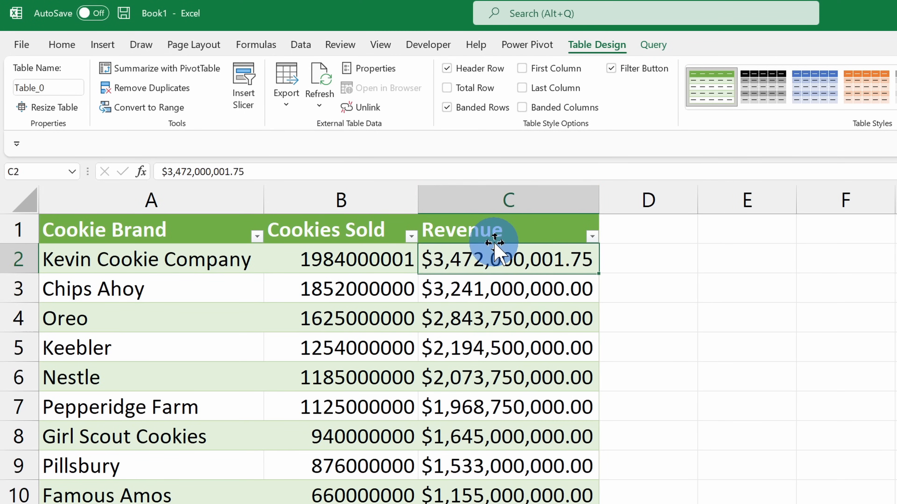
left_click(319, 77)
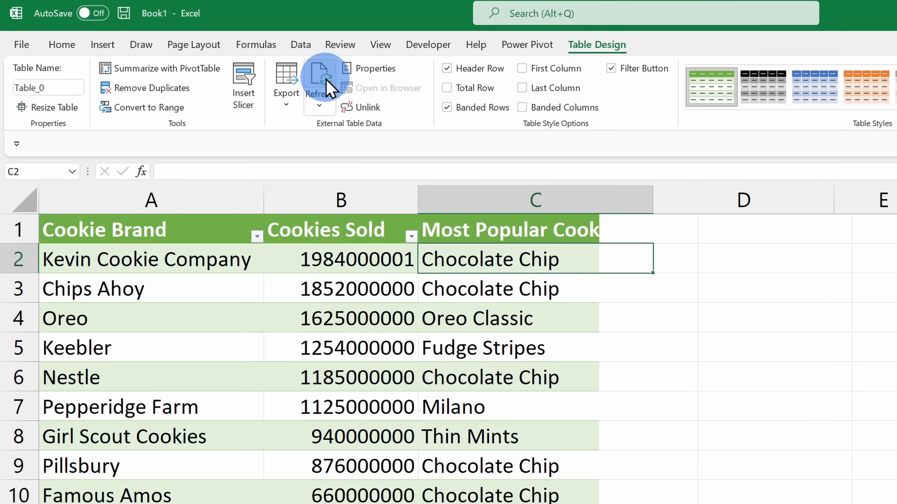
left_click(319, 77)
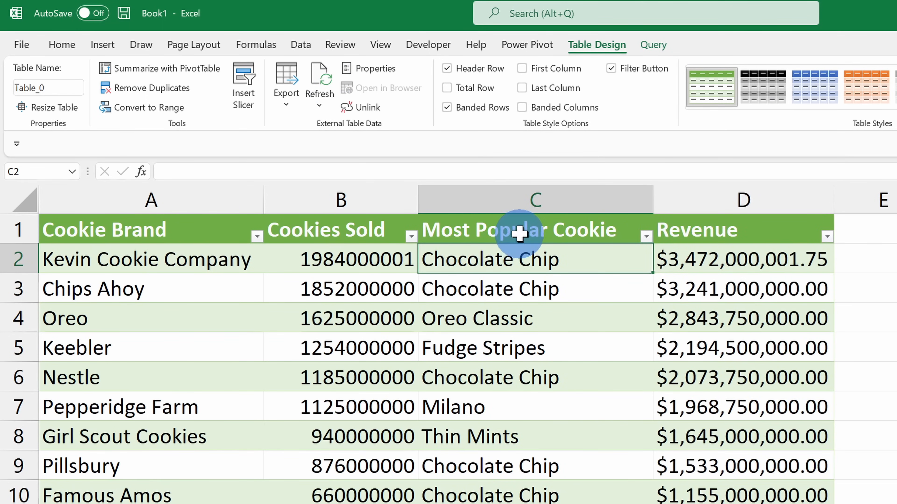
mouse_move(536, 444)
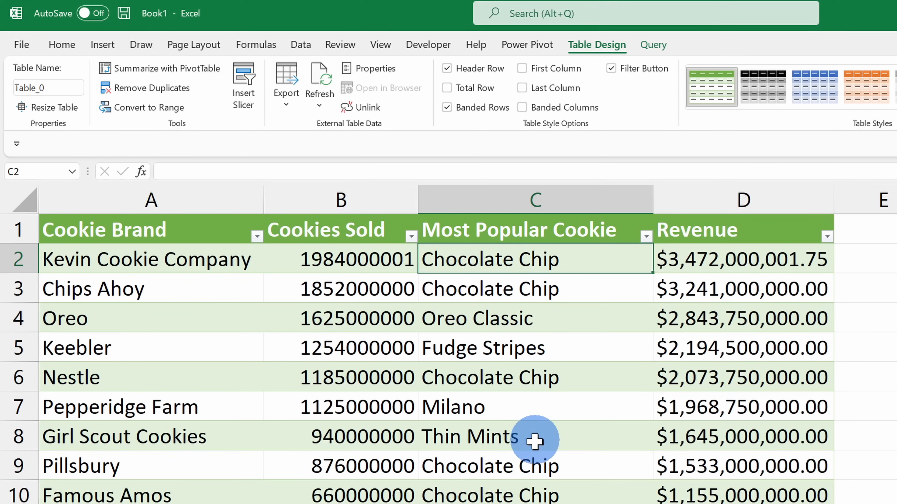
mouse_move(534, 463)
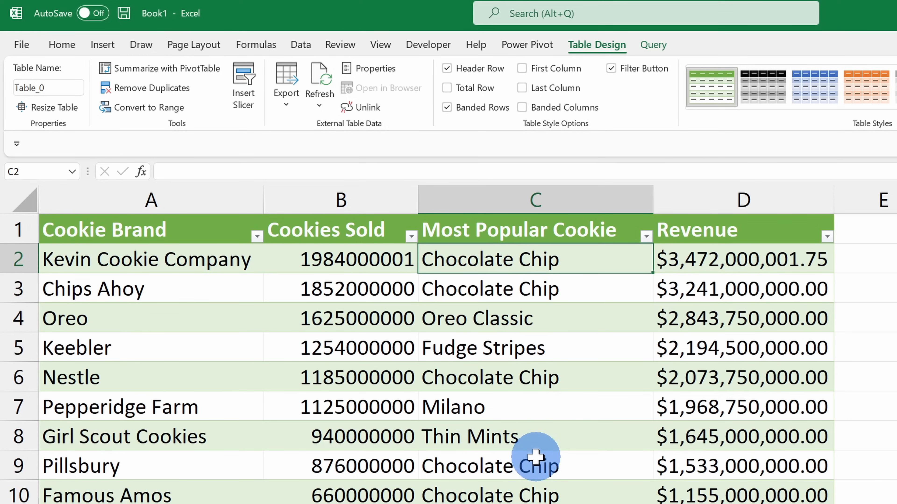
mouse_move(536, 436)
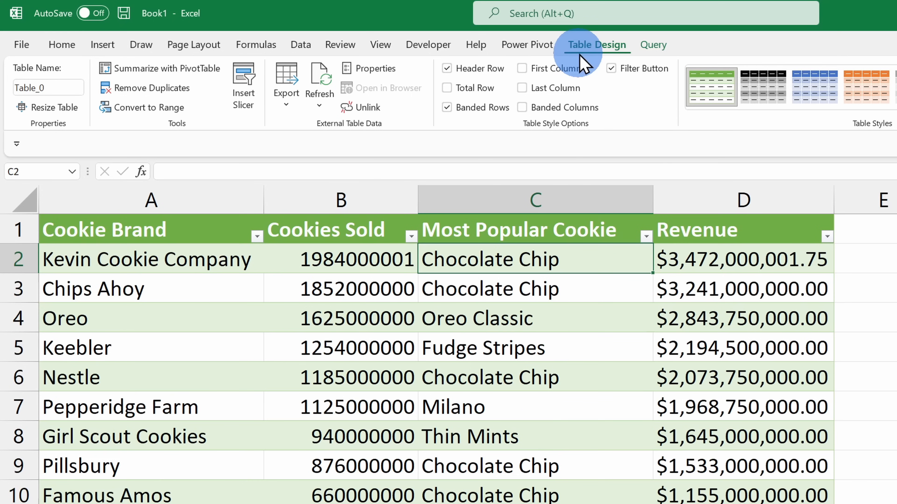
Edit the cookie table's query in the Power Query Editor.
left_click(653, 45)
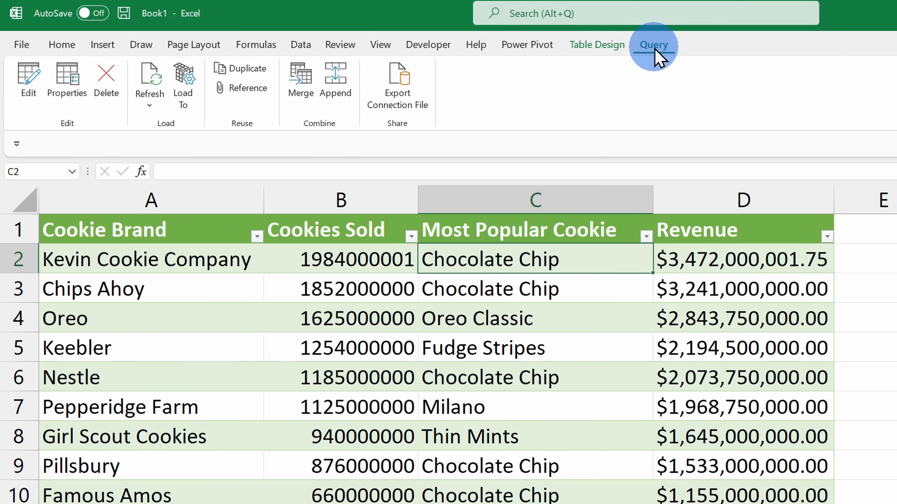
mouse_move(448, 72)
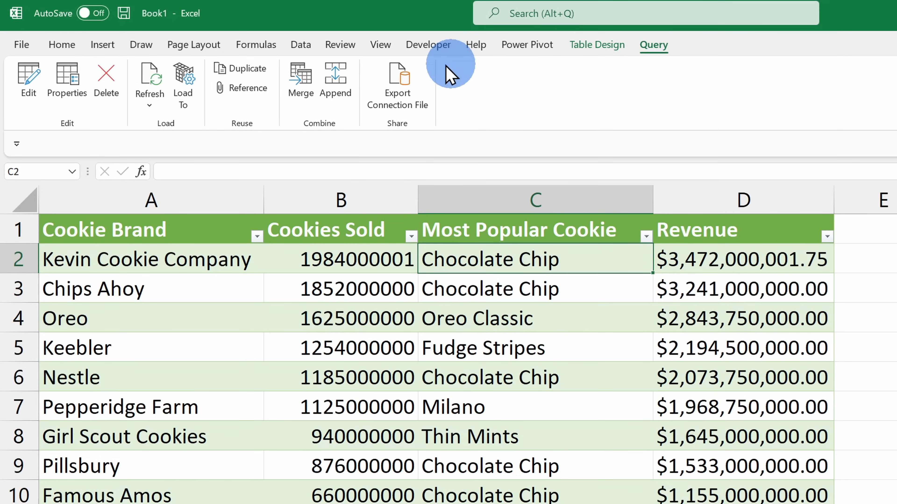
mouse_move(28, 95)
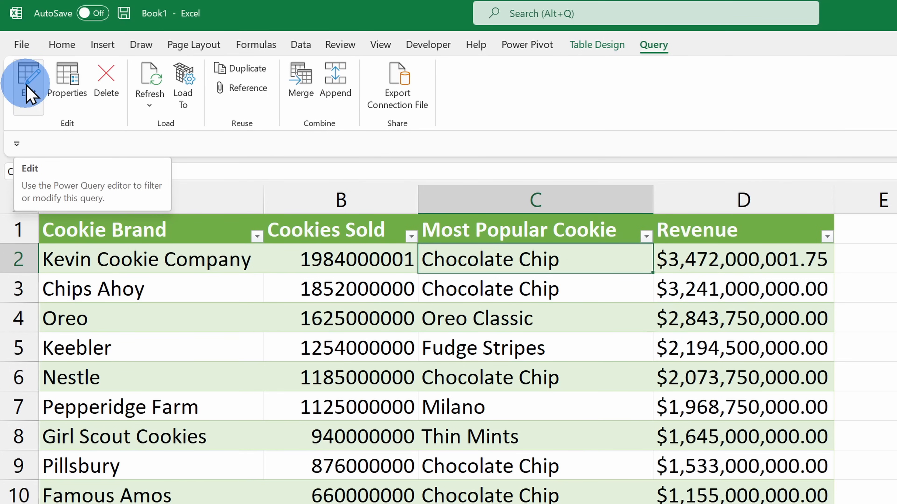
left_click(28, 80)
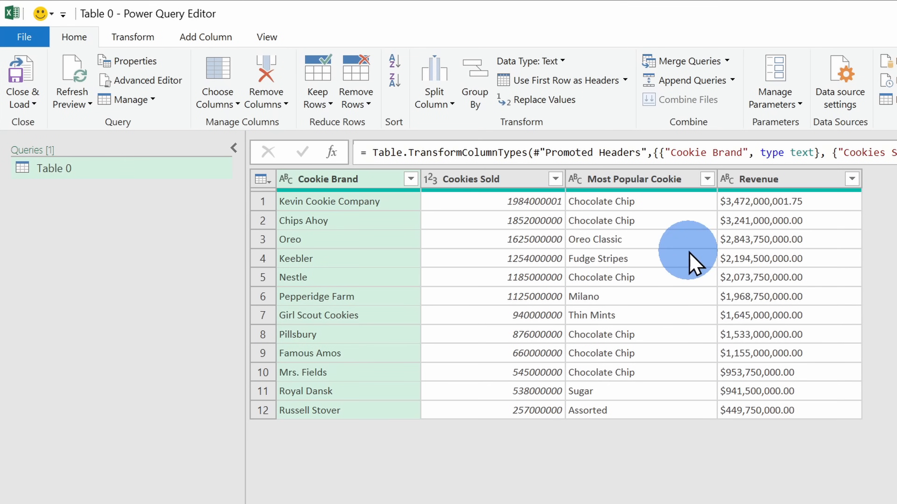
mouse_move(528, 423)
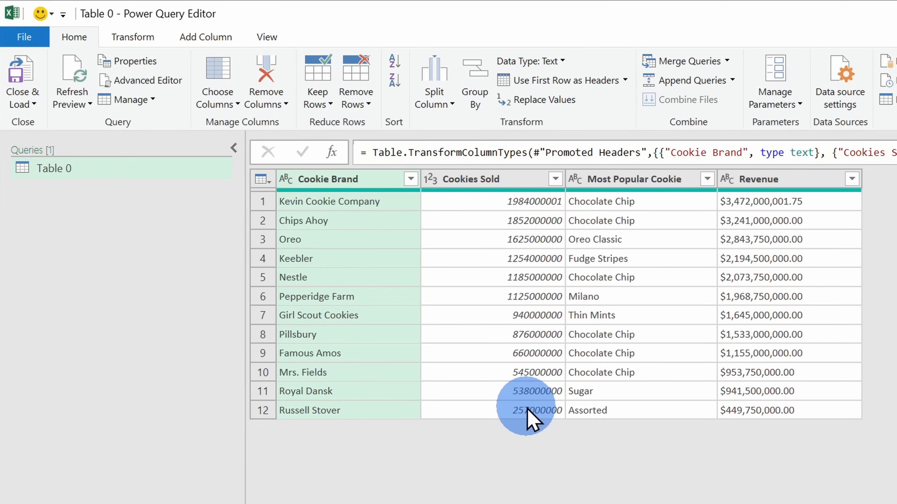
mouse_move(549, 418)
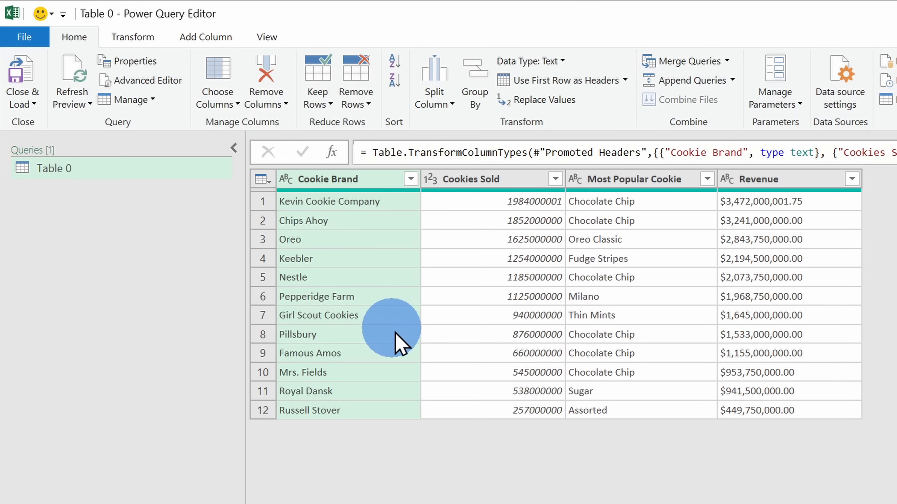
mouse_move(548, 499)
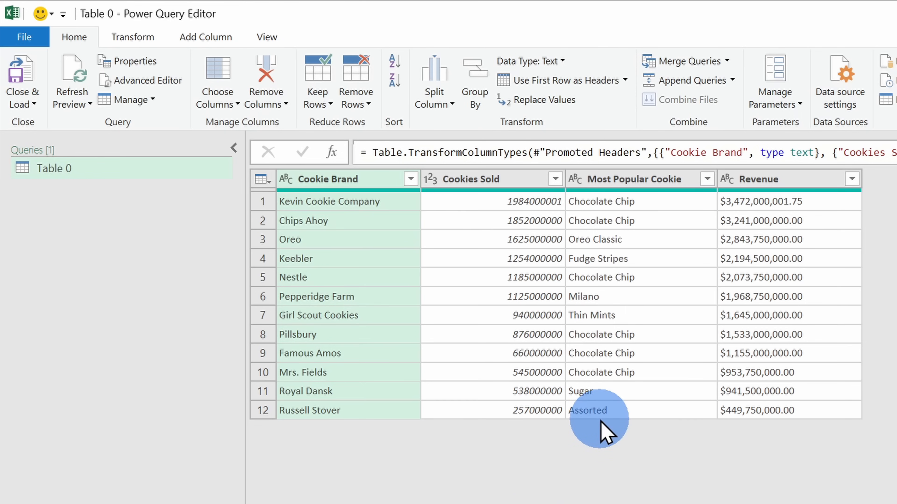
mouse_move(619, 452)
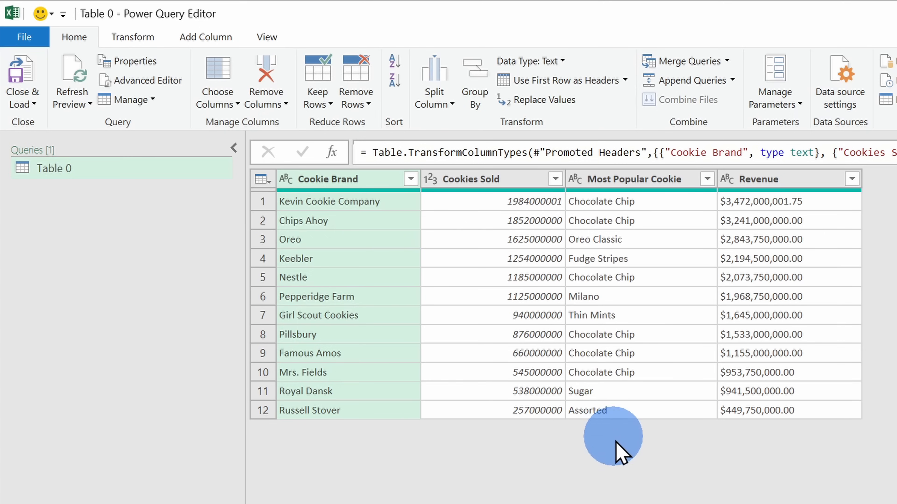
mouse_move(624, 464)
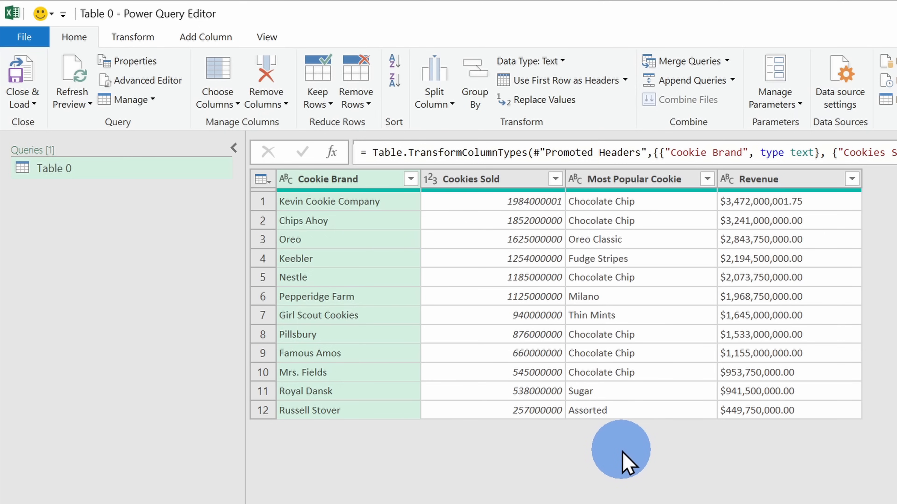
mouse_move(624, 458)
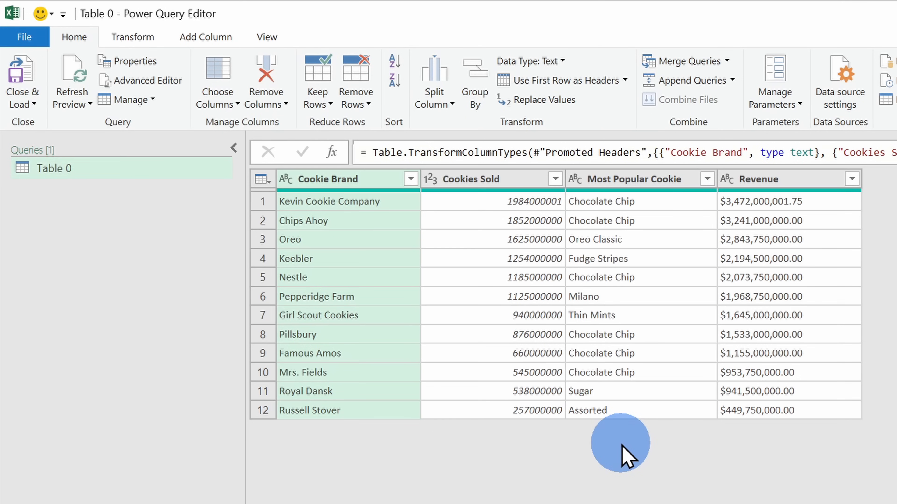
mouse_move(635, 430)
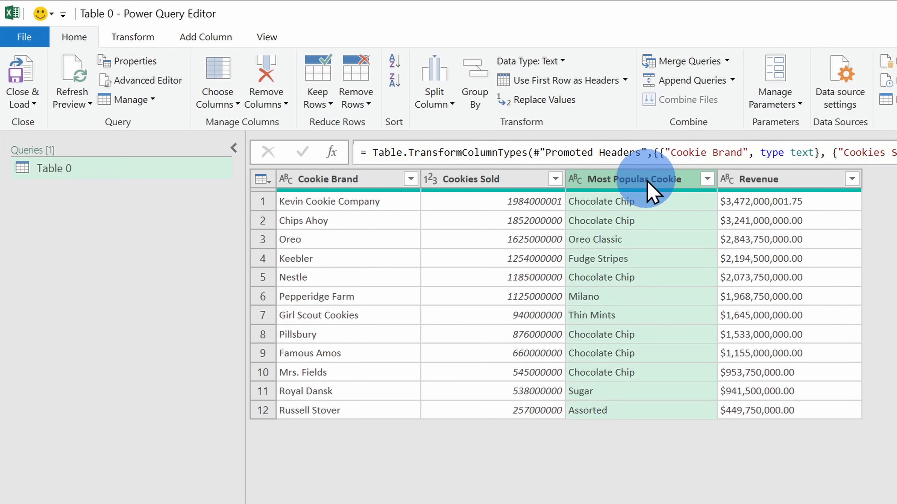
Remove the Most Popular Cookie column, leaving Cookie Brand, Cookies Sold and Revenue.
right_click(651, 187)
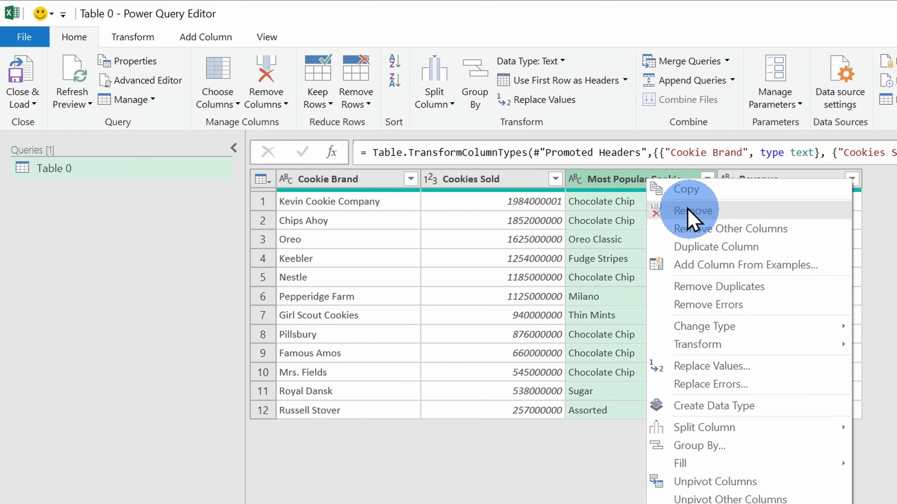
left_click(692, 210)
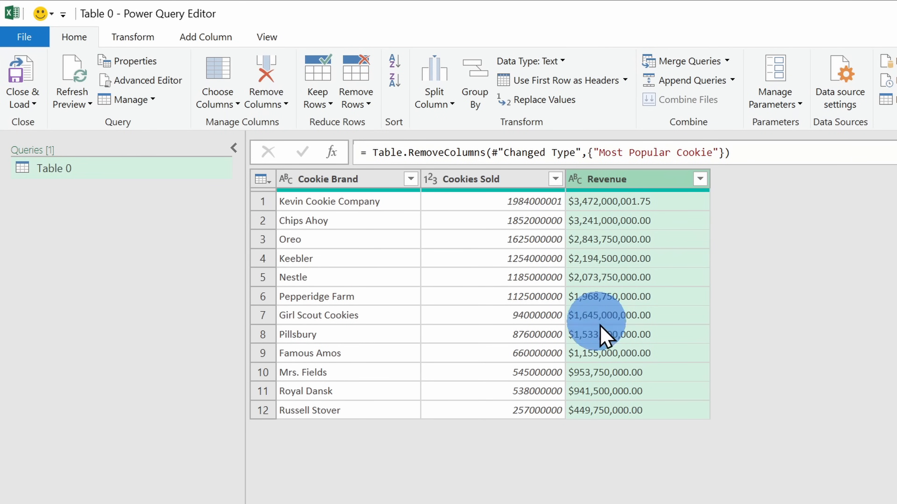
mouse_move(611, 329)
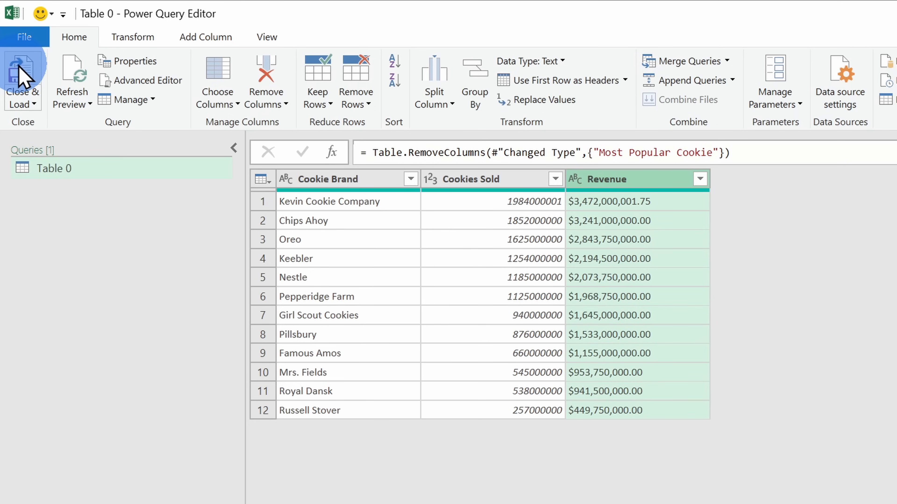
Close & Load the edited query so the worksheet table shows three columns.
left_click(22, 68)
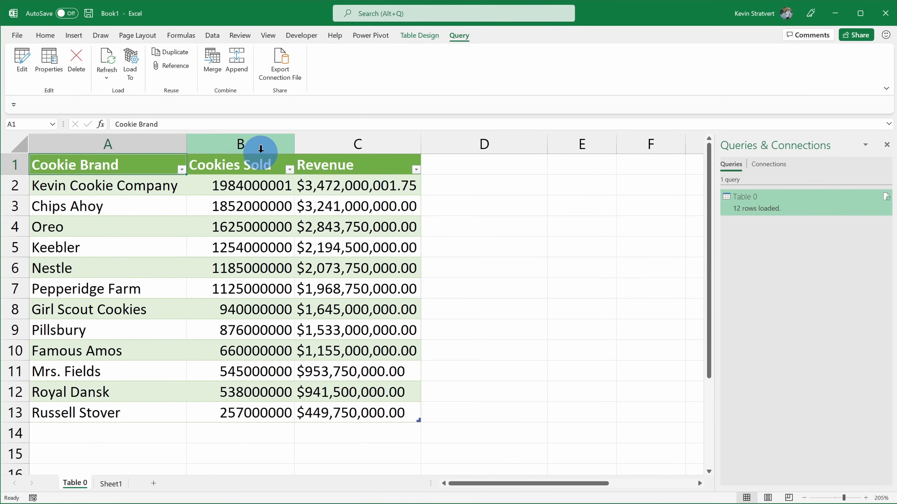
mouse_move(317, 386)
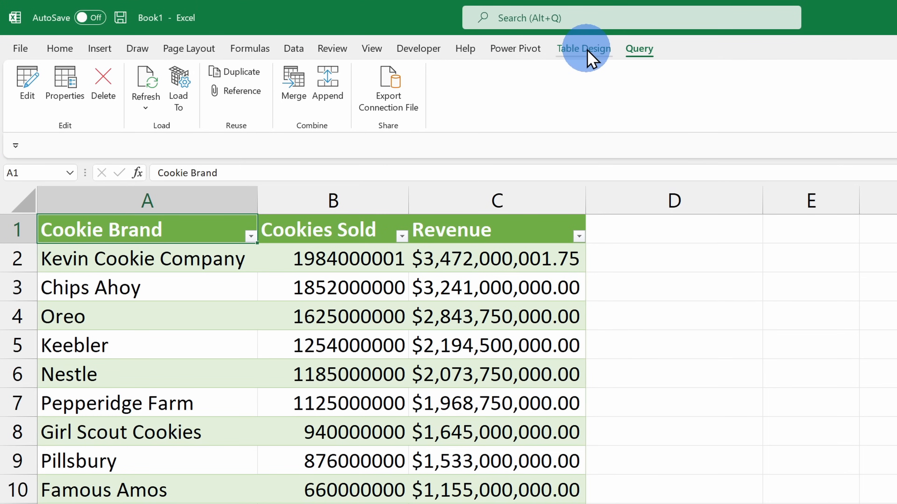
left_click(583, 48)
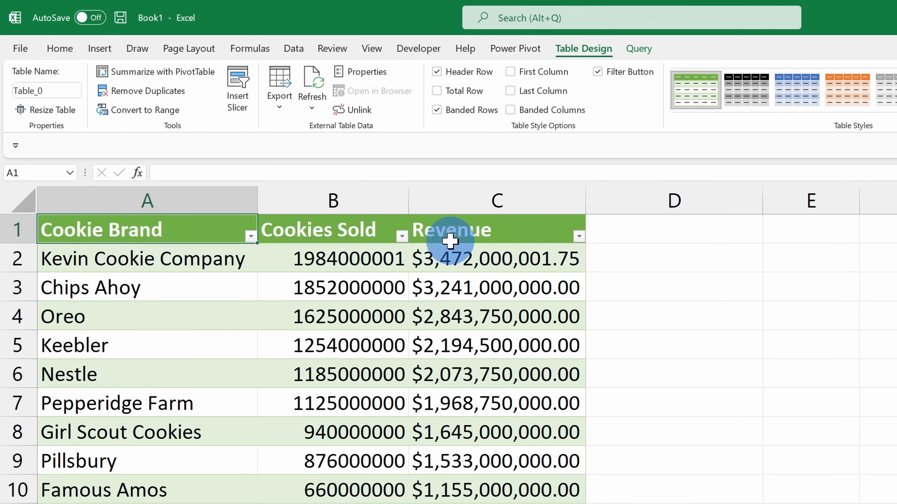
mouse_move(452, 235)
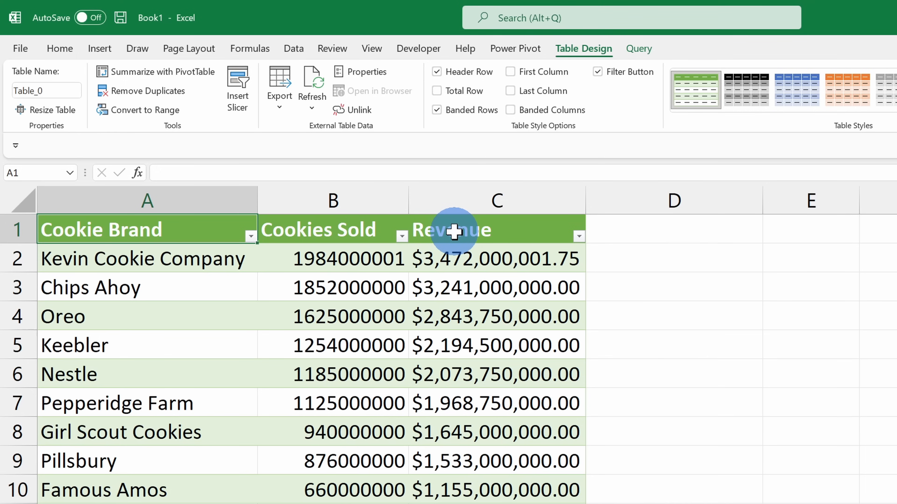